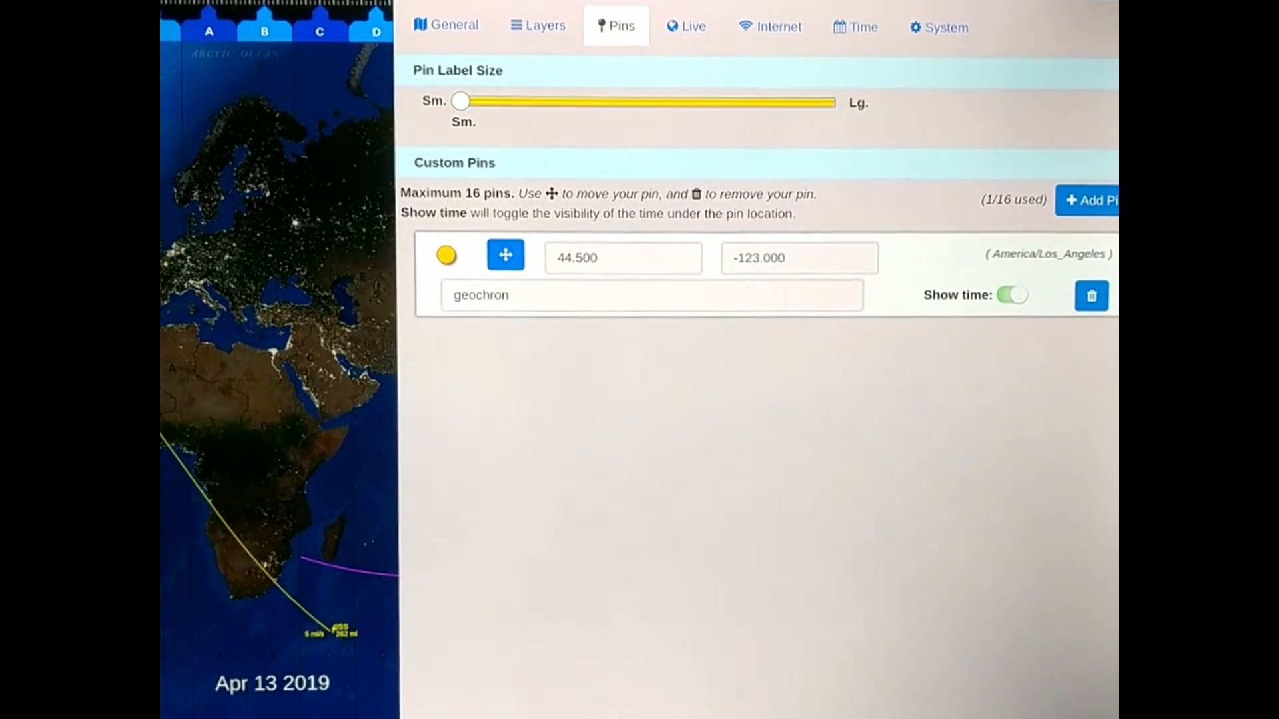
- Raise the Pin Label Size slider from Sm. to 3
{"action": "left_click_drag", "start_coordinate": [461, 101], "coordinate": [683, 103]}
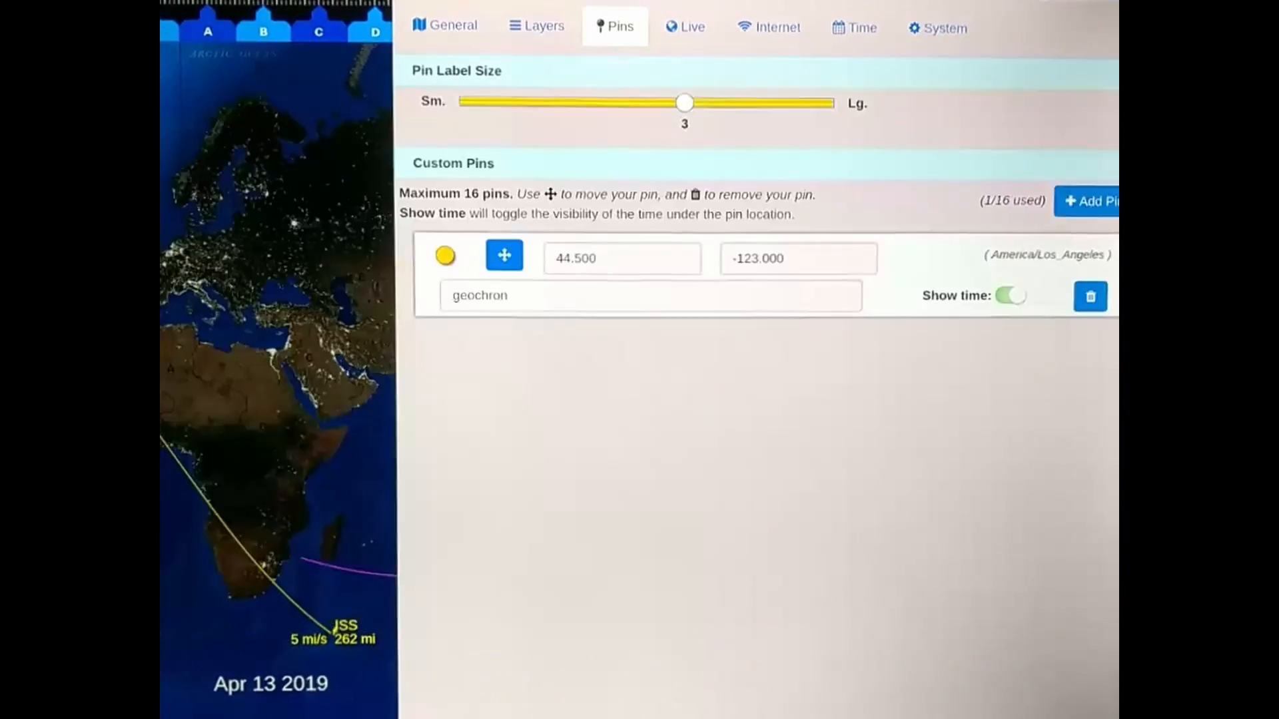
- Add a new custom pin and label it 'hi'
{"action": "left_click", "coordinate": [1089, 201]}
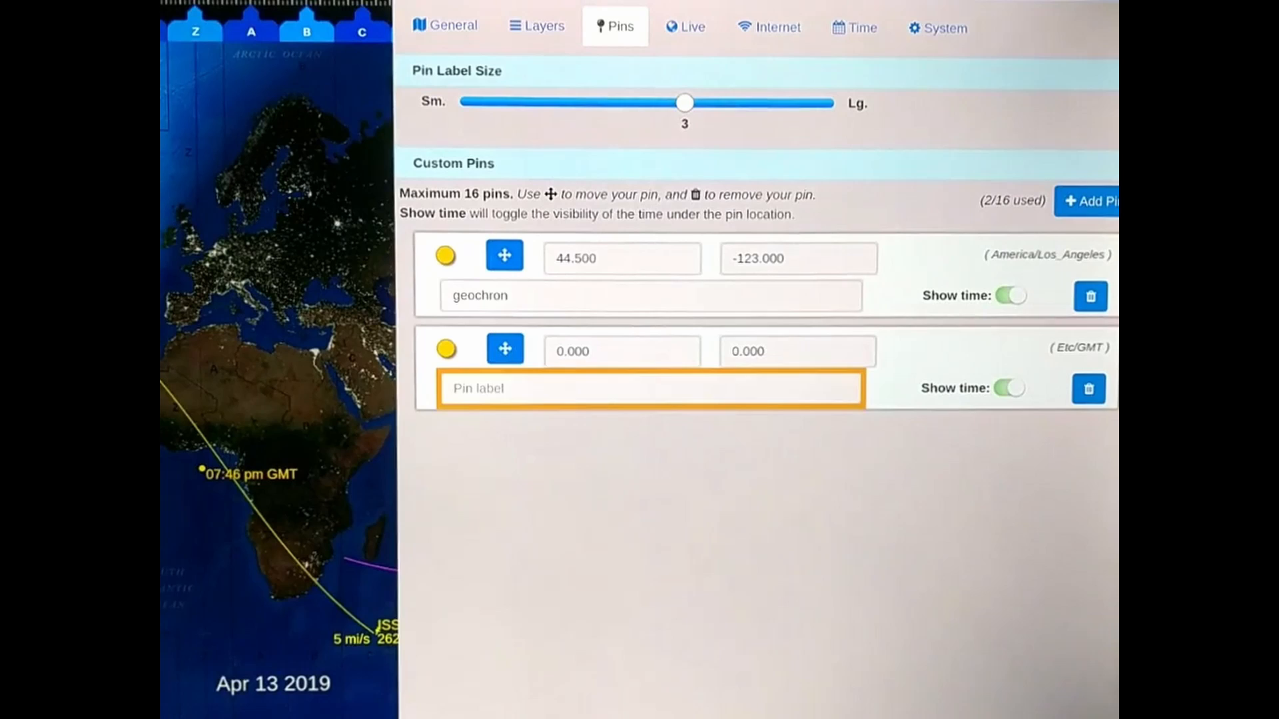
{"action": "left_click", "coordinate": [649, 389]}
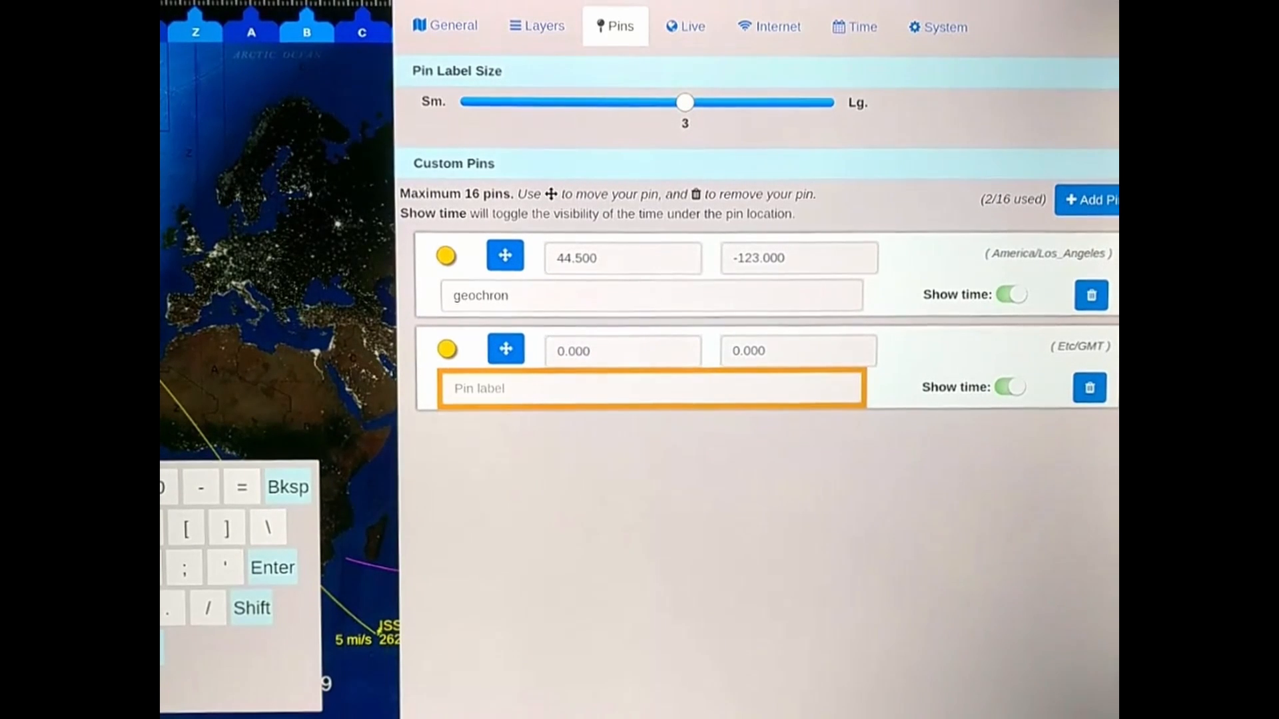
{"action": "type", "text": "hi"}
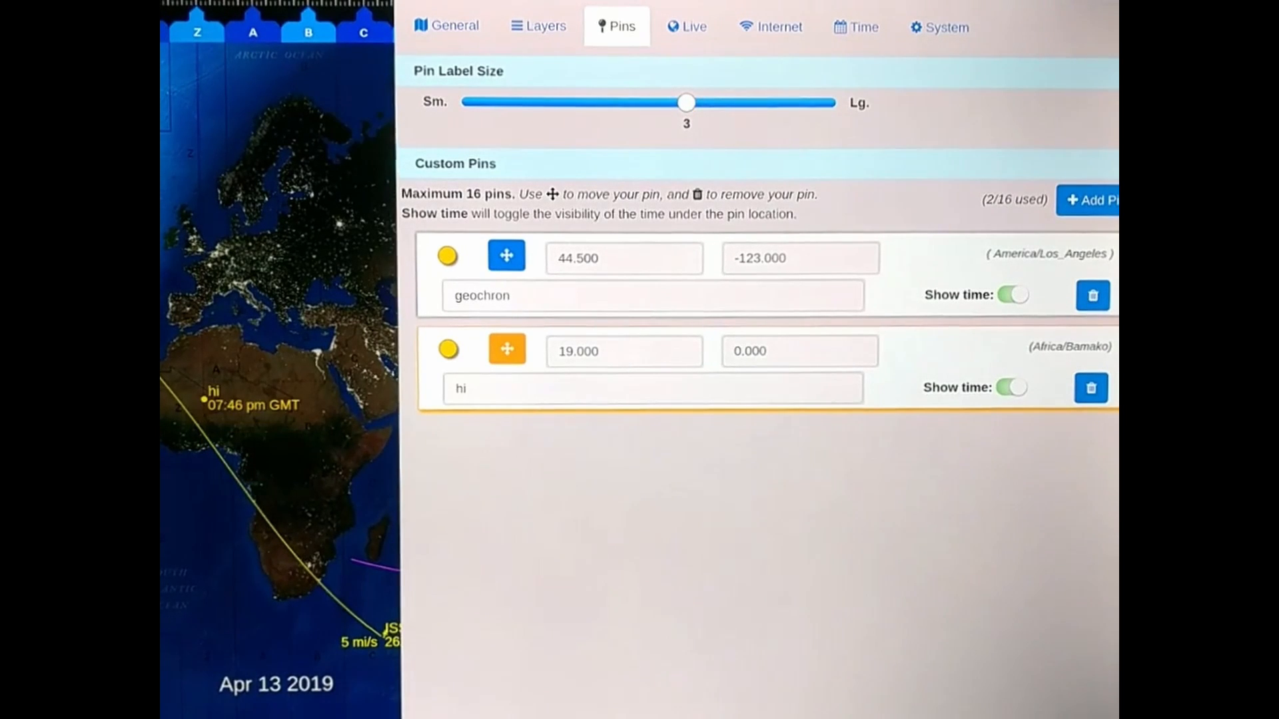
- Move the 'hi' pin to latitude 19, longitude 34 in the Africa/Khartoum zone
{"action": "type", "text": "12.500"}
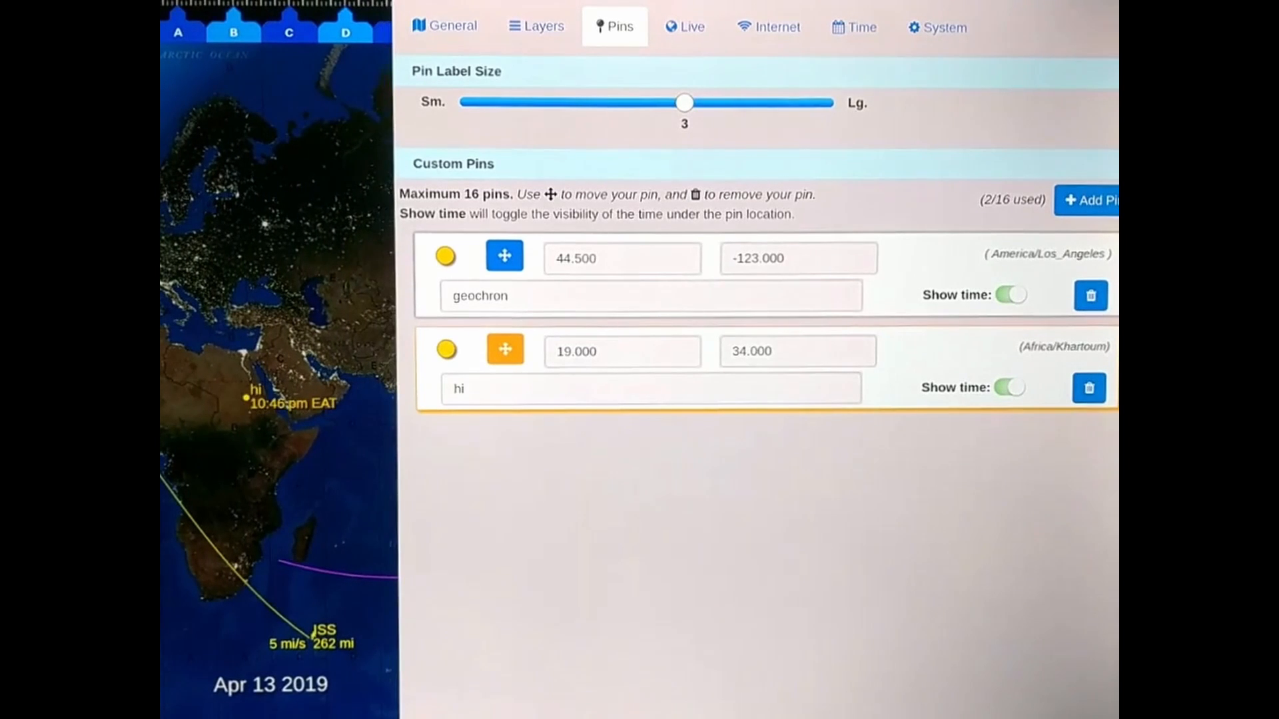
{"action": "left_click", "coordinate": [650, 388]}
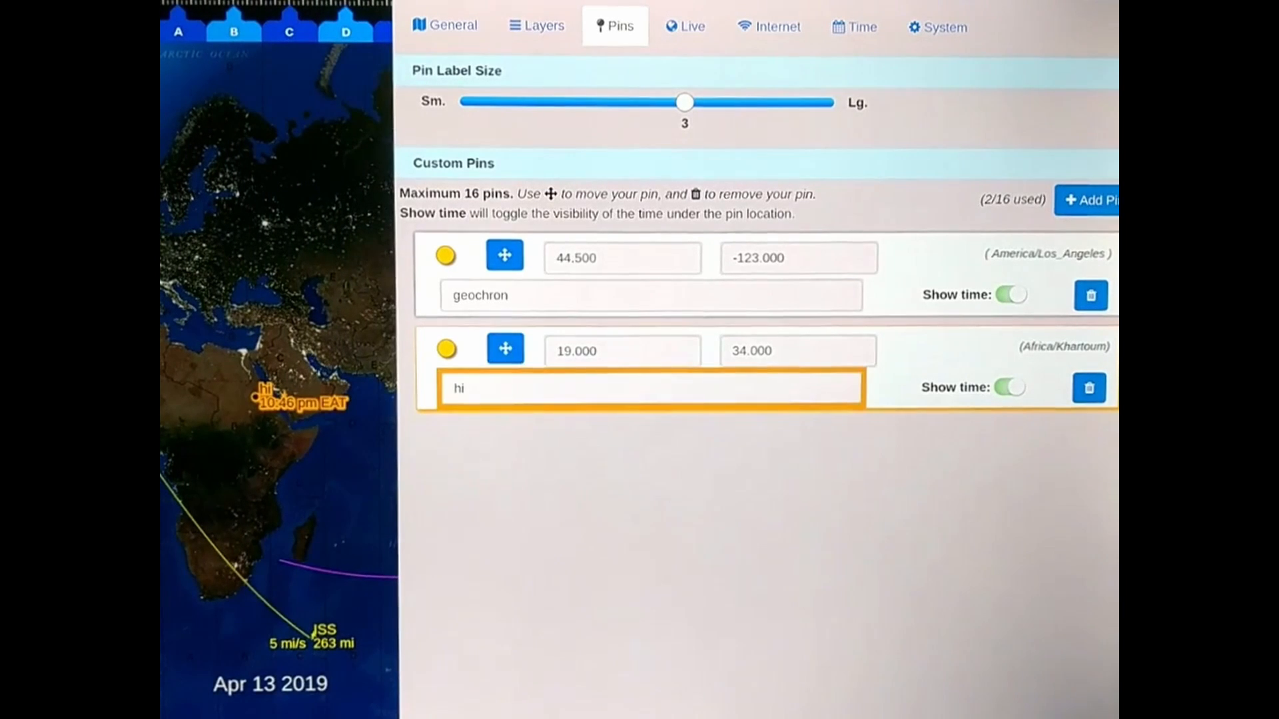
{"action": "left_click", "coordinate": [621, 351]}
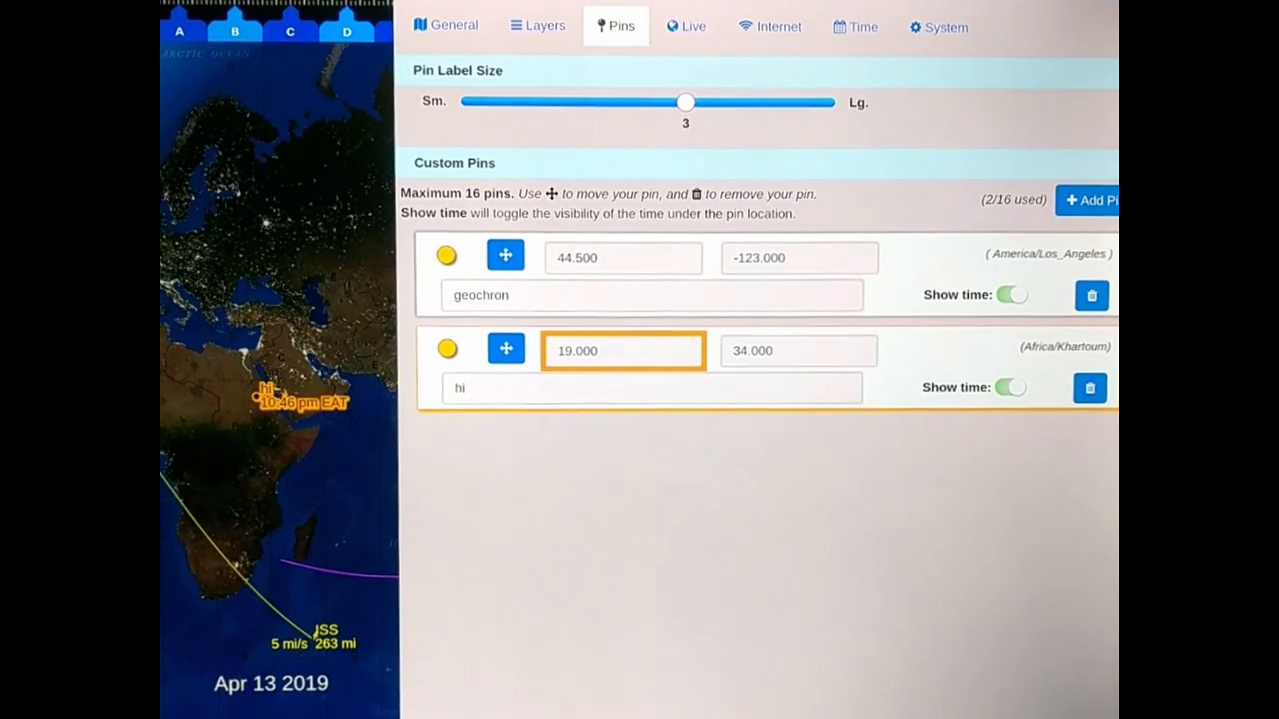
{"action": "left_click", "coordinate": [798, 351]}
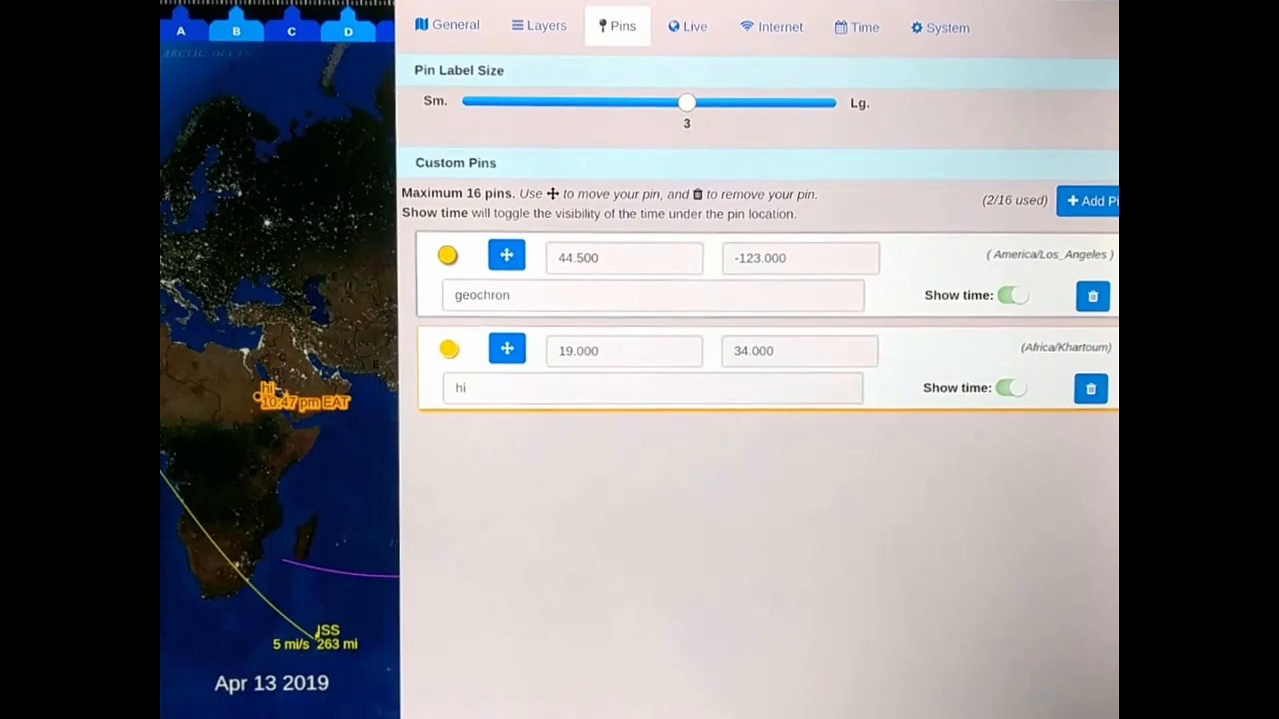
- Cycle the 'hi' pin's colour dot from yellow through green to blue
{"action": "left_click", "coordinate": [449, 350]}
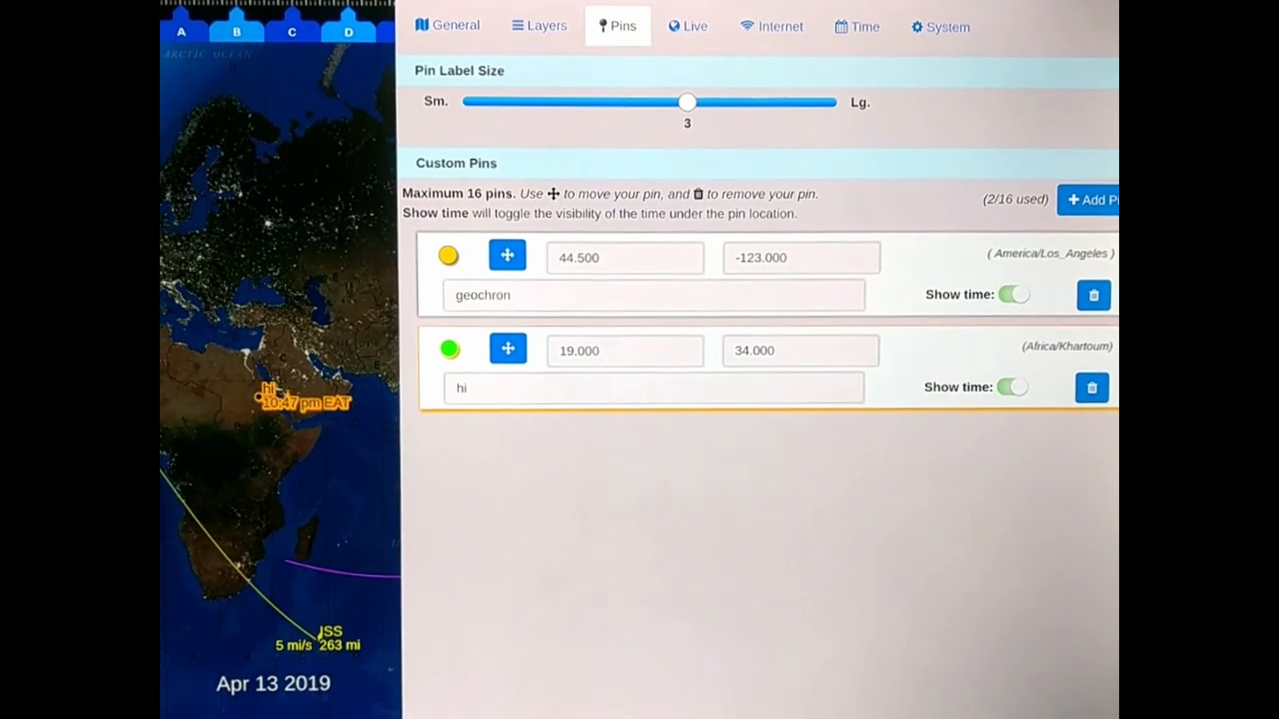
{"action": "left_click", "coordinate": [652, 388]}
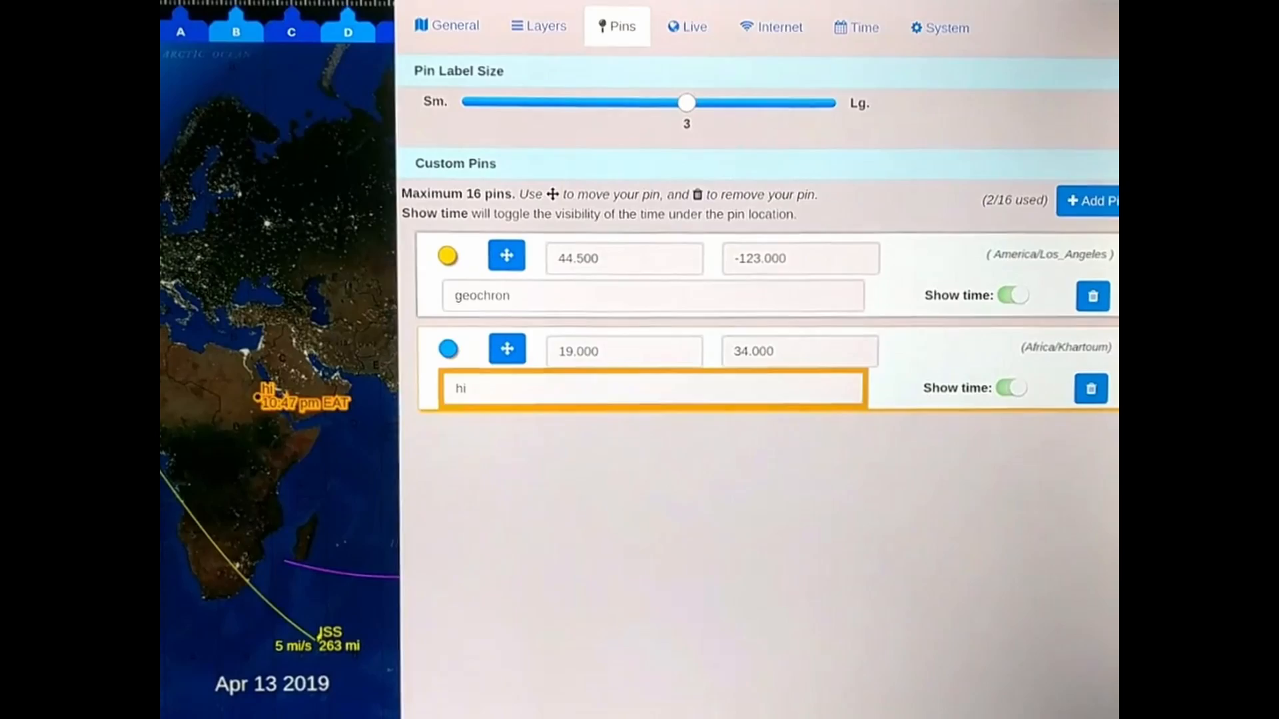